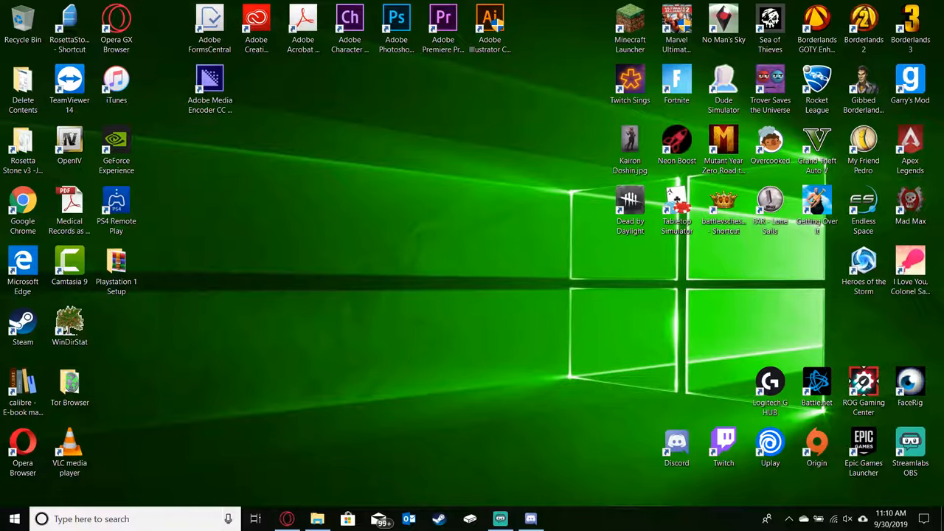
Browse into the Playstation 1 Setup desktop folder and the ePSXe205.zip archive.
{"action": "left_click", "coordinate": [115, 265]}
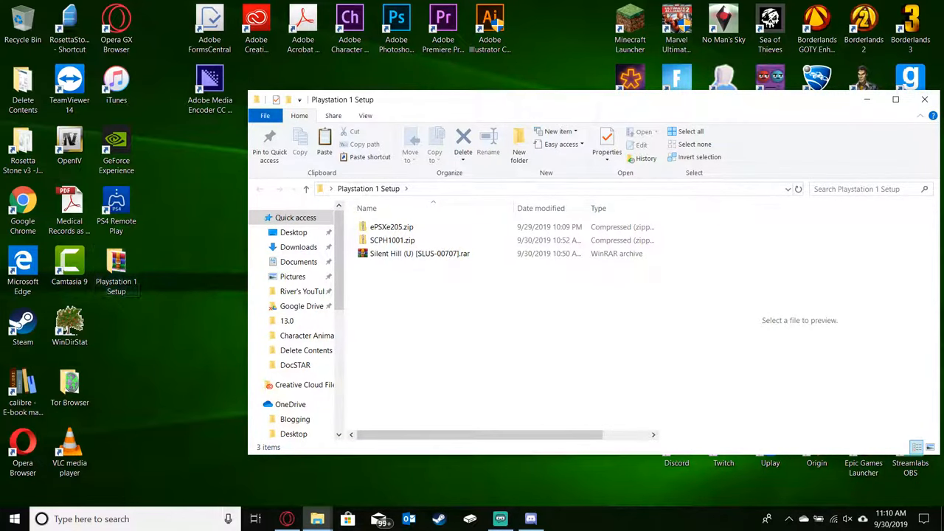
{"action": "left_click", "coordinate": [392, 239]}
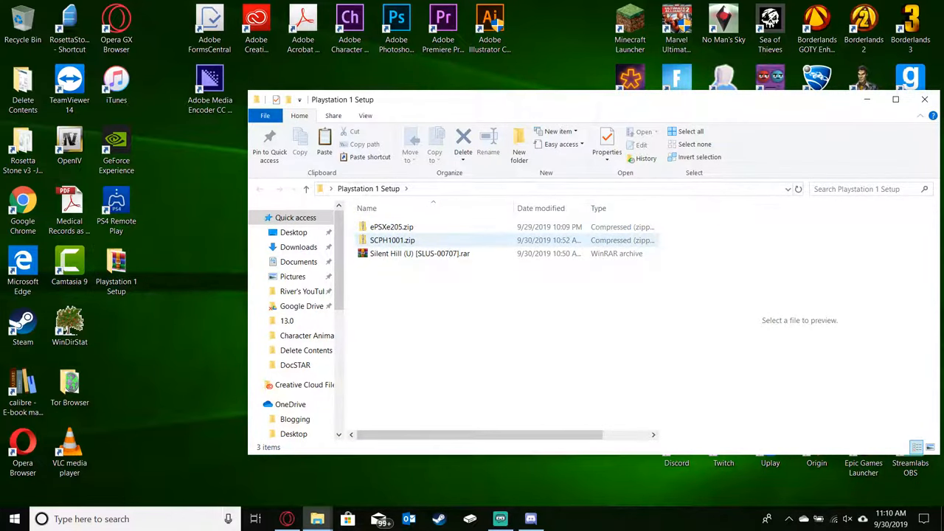
{"action": "mouse_move", "coordinate": [392, 239]}
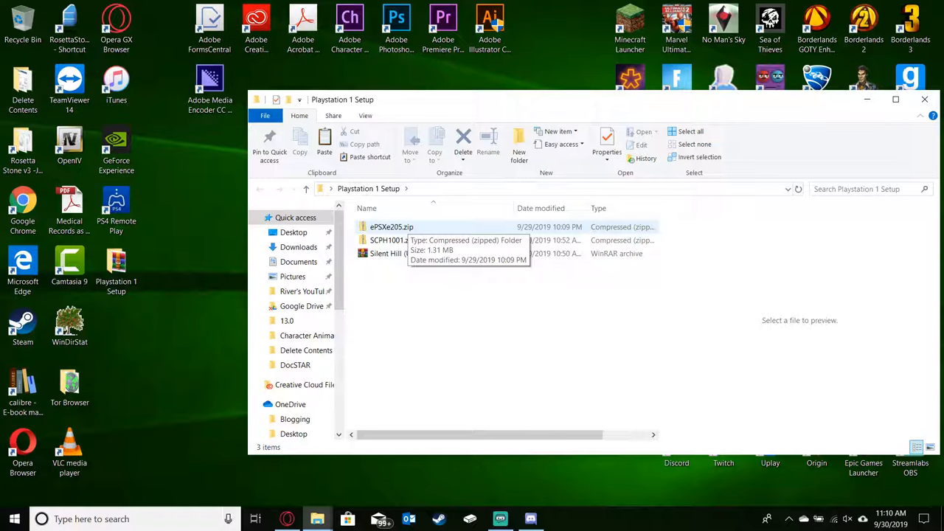
{"action": "double_click", "coordinate": [392, 227]}
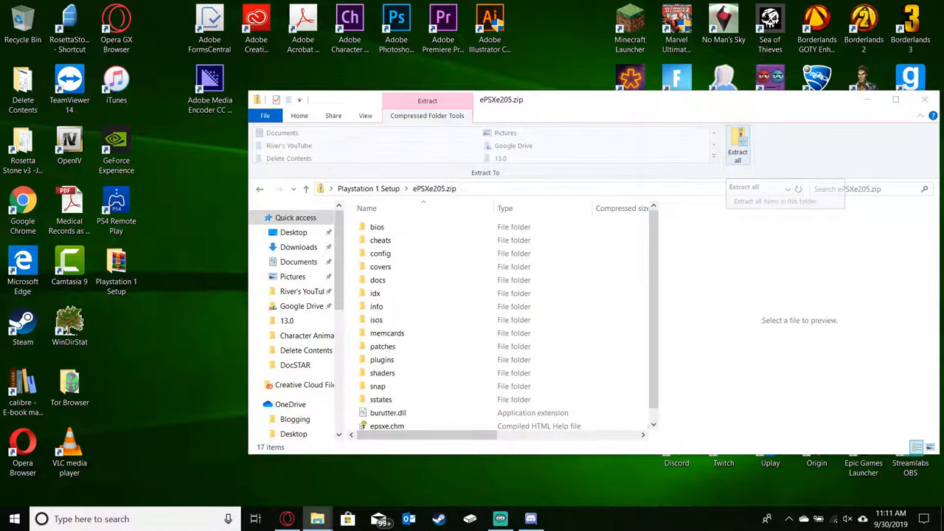
Extract all files to a Desktop destination renamed from 'Playstation 1 Setup' to 'Playstation Emulator'.
{"action": "left_click", "coordinate": [738, 150]}
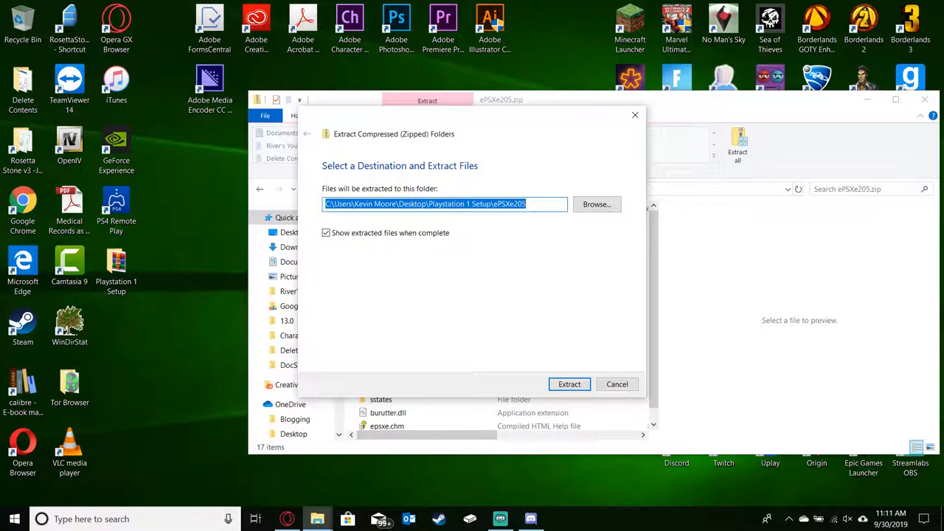
{"action": "double_click", "coordinate": [460, 204]}
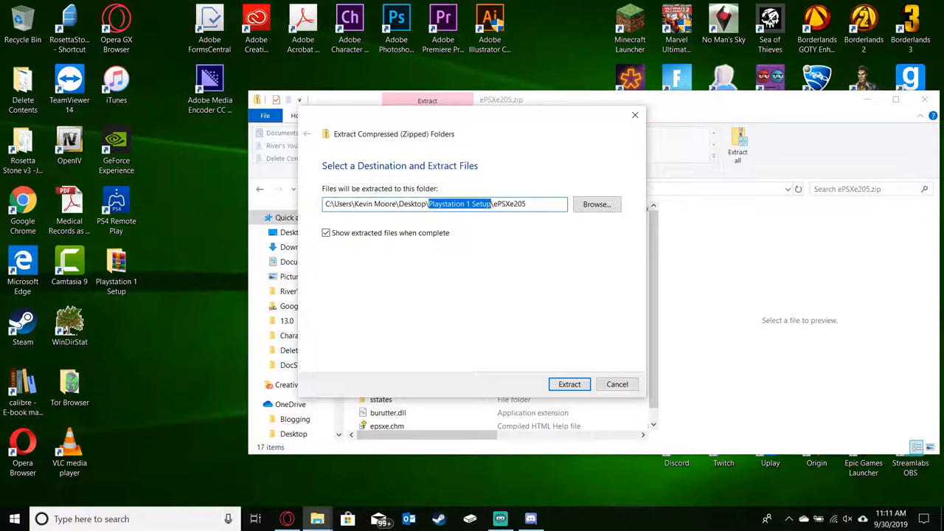
{"action": "type", "text": "P"}
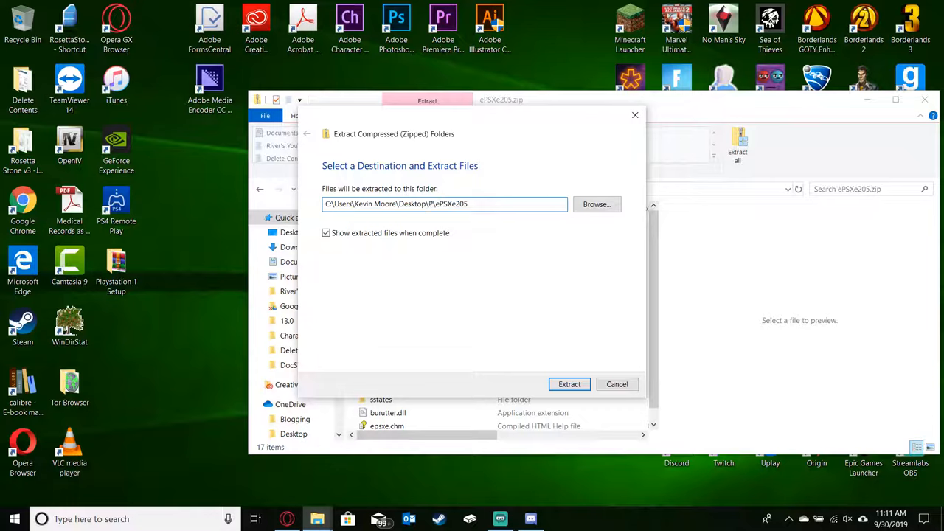
{"action": "type", "text": "Playstation Emulator"}
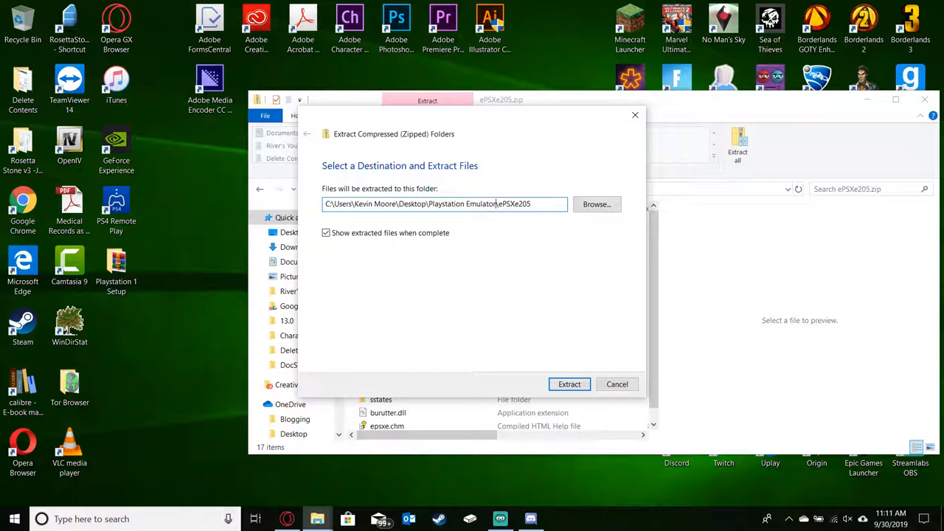
{"action": "double_click", "coordinate": [513, 204]}
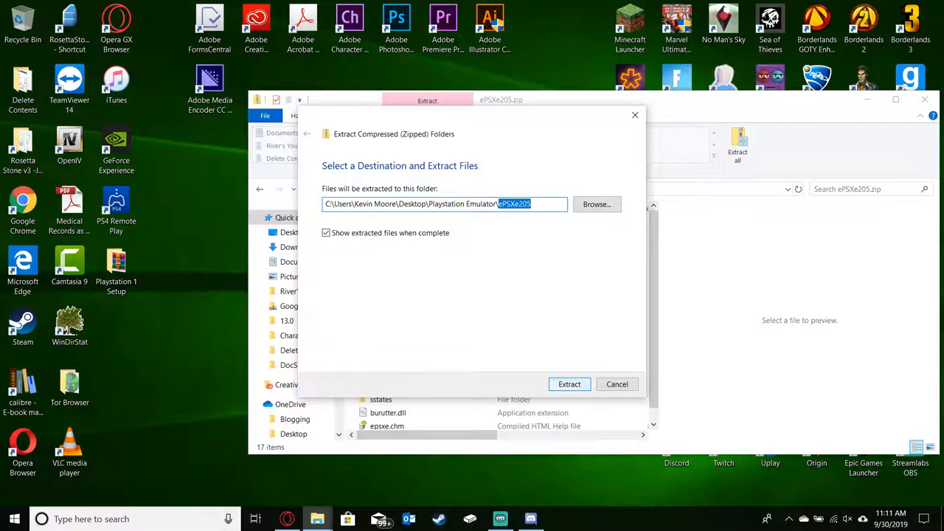
{"action": "left_click", "coordinate": [569, 384]}
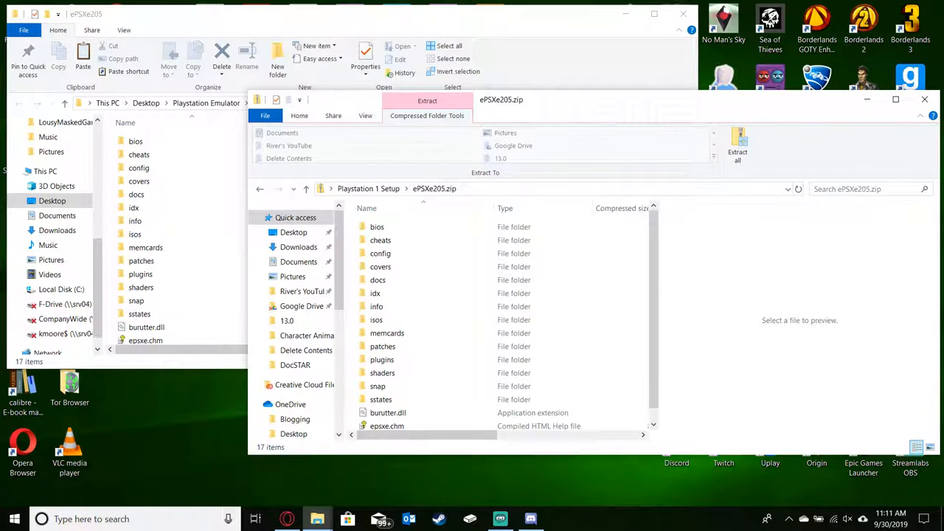
Extract SCPH1001.zip from Playstation 1 Setup into its own SCPH1001 folder.
{"action": "left_click", "coordinate": [923, 99]}
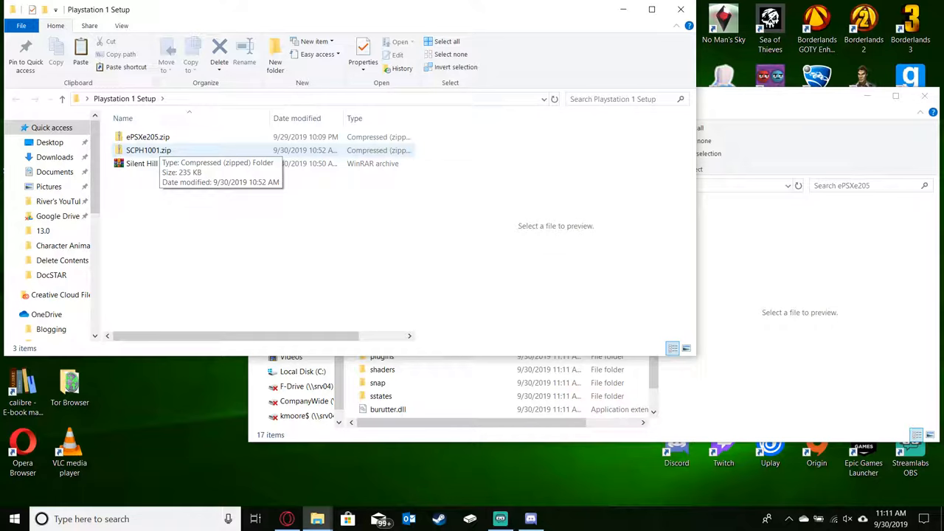
{"action": "double_click", "coordinate": [147, 151]}
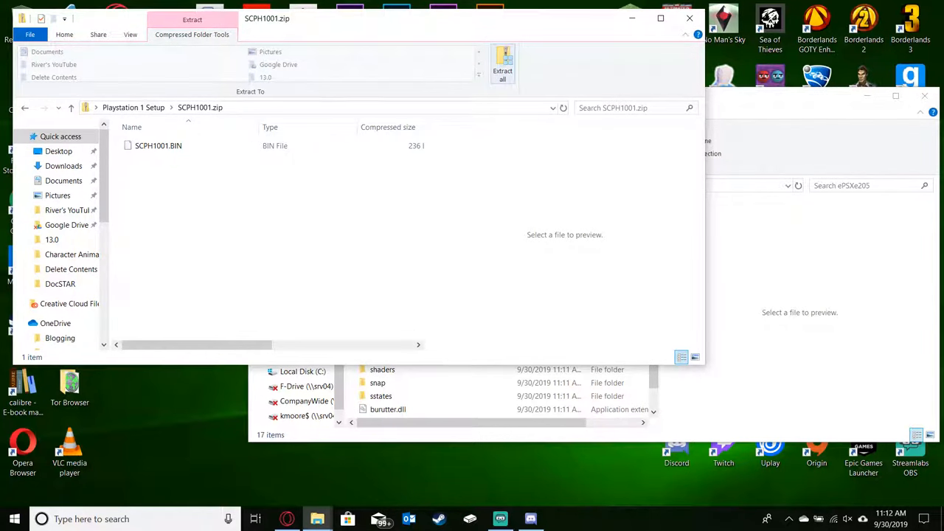
{"action": "left_click", "coordinate": [502, 71]}
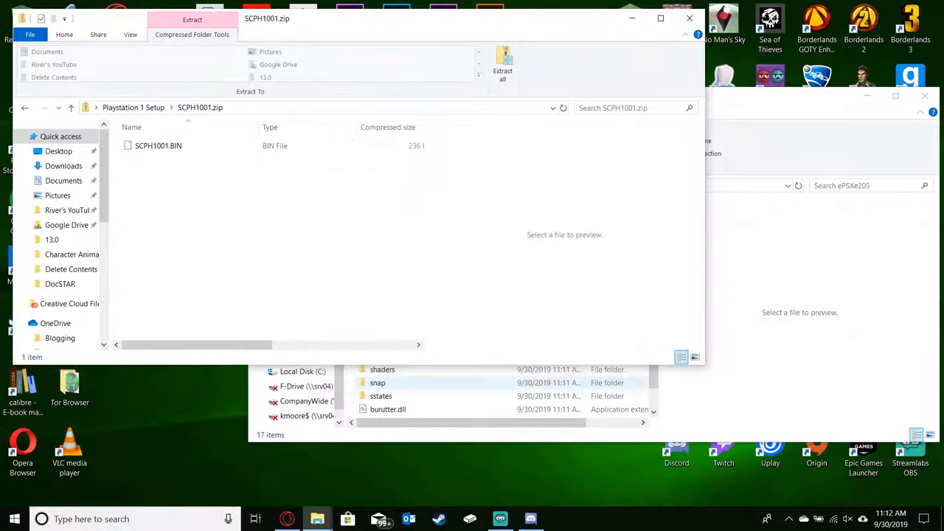
{"action": "left_click", "coordinate": [501, 73]}
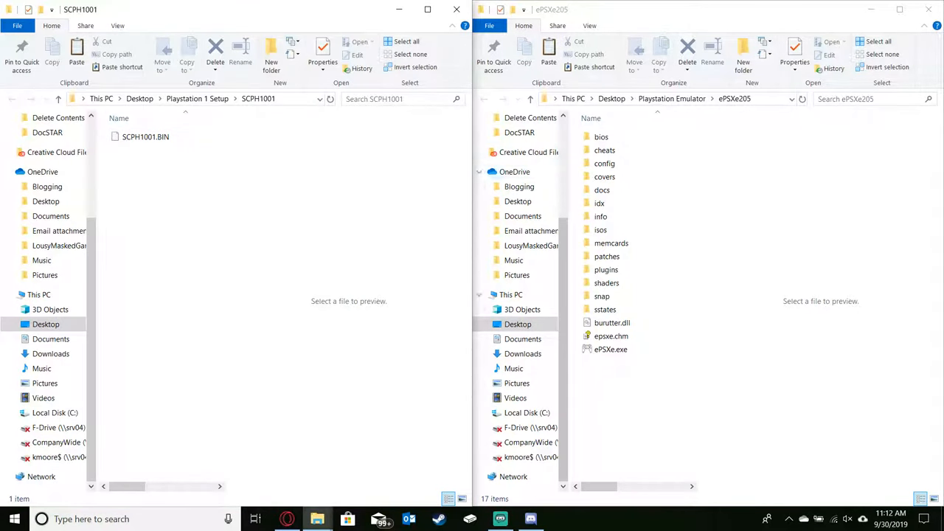
Drag SCPH1001.BIN into the ePSXe205 bios folder and return to ePSXe205.
{"action": "left_click", "coordinate": [602, 136]}
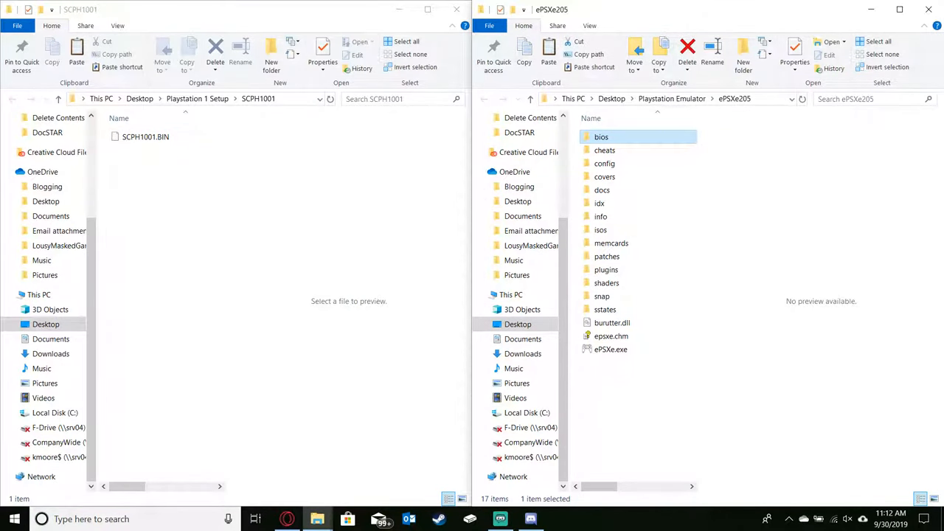
{"action": "double_click", "coordinate": [601, 135]}
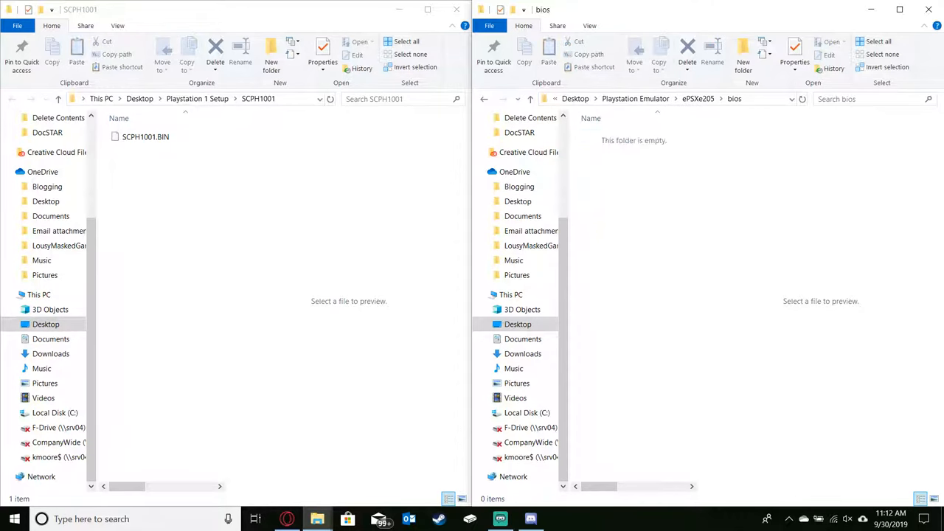
{"action": "left_click_drag", "start_coordinate": [145, 135], "coordinate": [627, 189]}
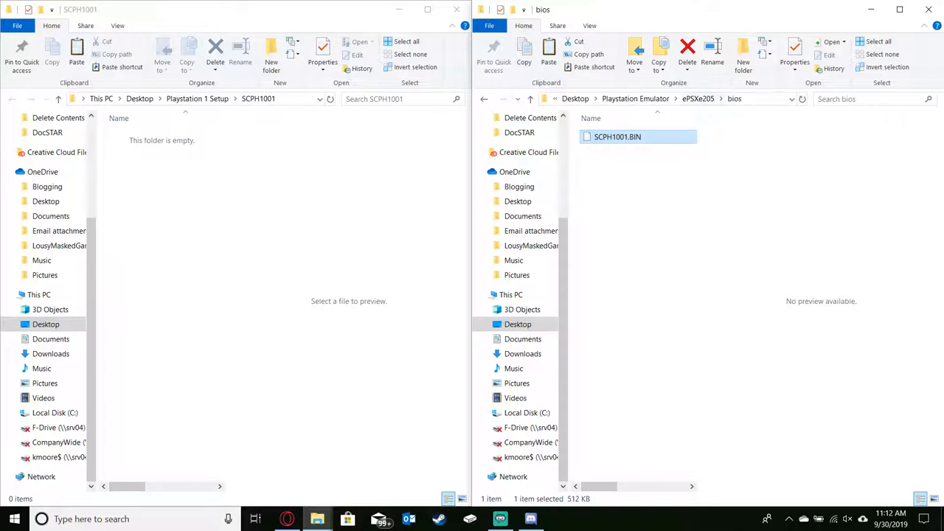
{"action": "left_click", "coordinate": [698, 98]}
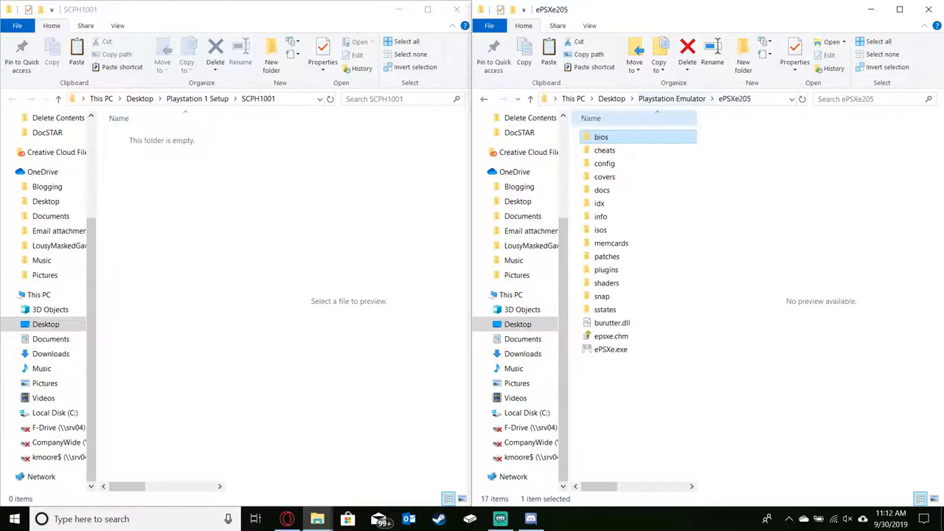
{"action": "mouse_move", "coordinate": [601, 136]}
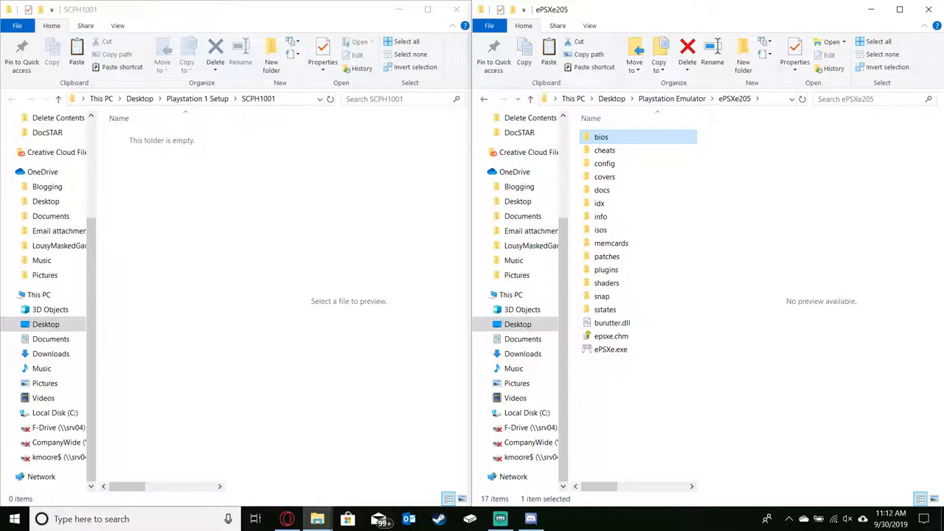
{"action": "mouse_move", "coordinate": [743, 56]}
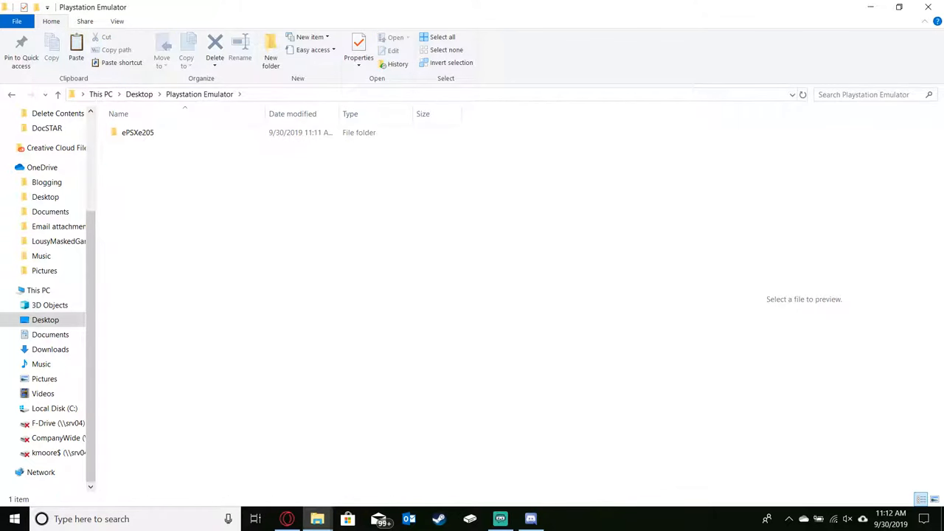
{"action": "mouse_move", "coordinate": [137, 132]}
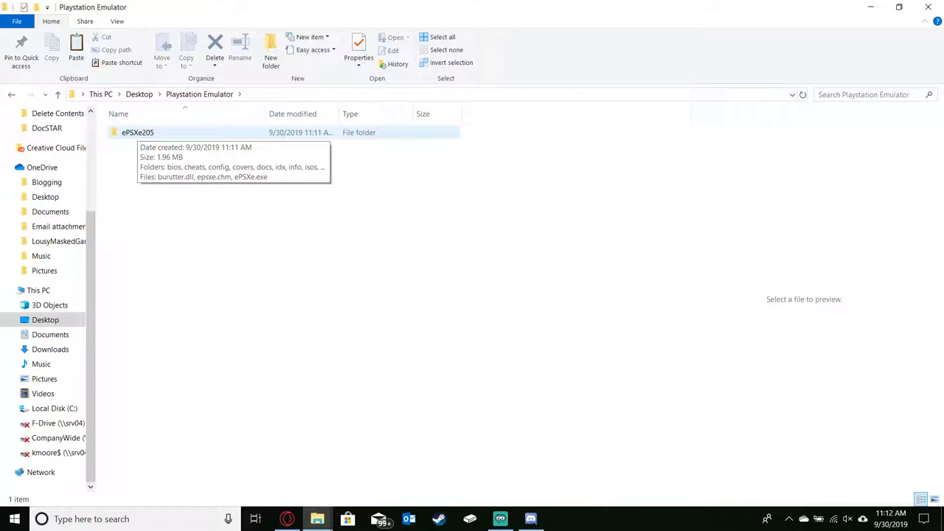
Create a folder named Games inside ePSXe205 and show it beside the Playstation 1 Setup folder.
{"action": "double_click", "coordinate": [137, 133]}
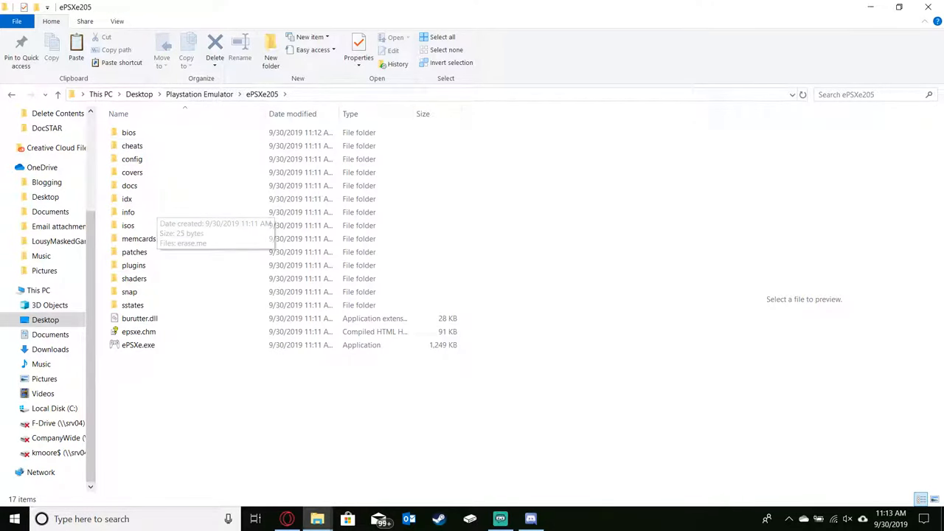
{"action": "left_click", "coordinate": [270, 52]}
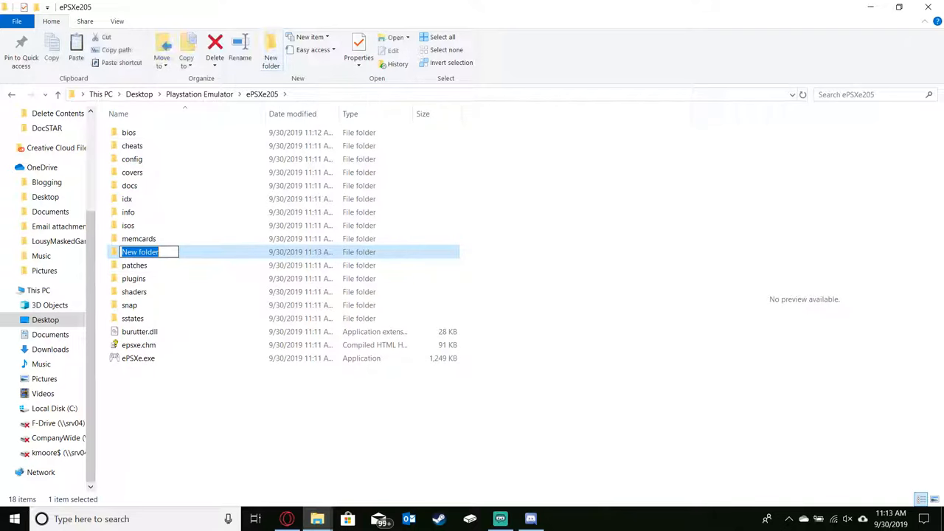
{"action": "type", "text": "Games"}
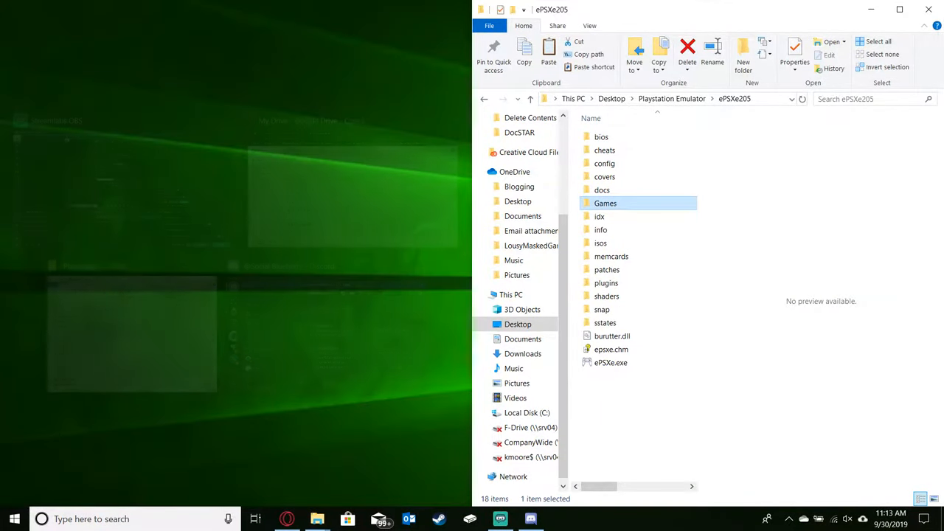
{"action": "double_click", "coordinate": [605, 203]}
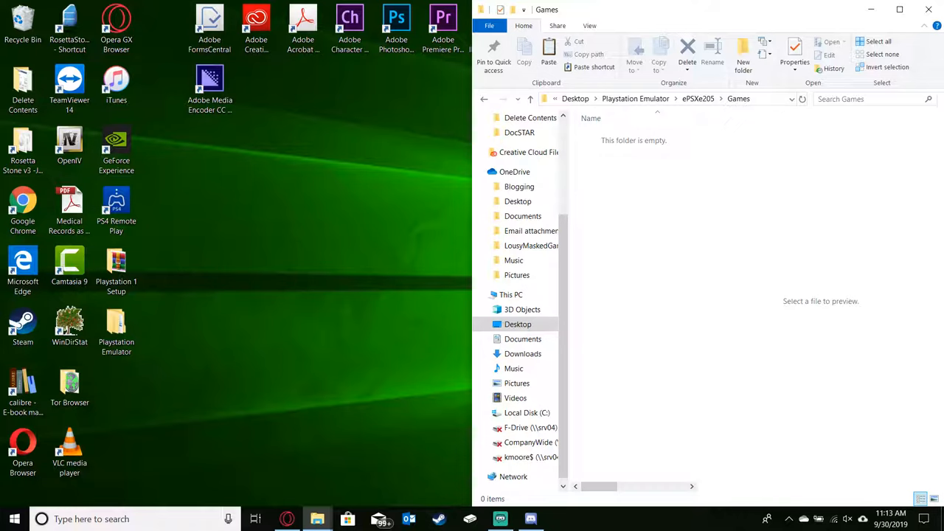
{"action": "left_click", "coordinate": [589, 25]}
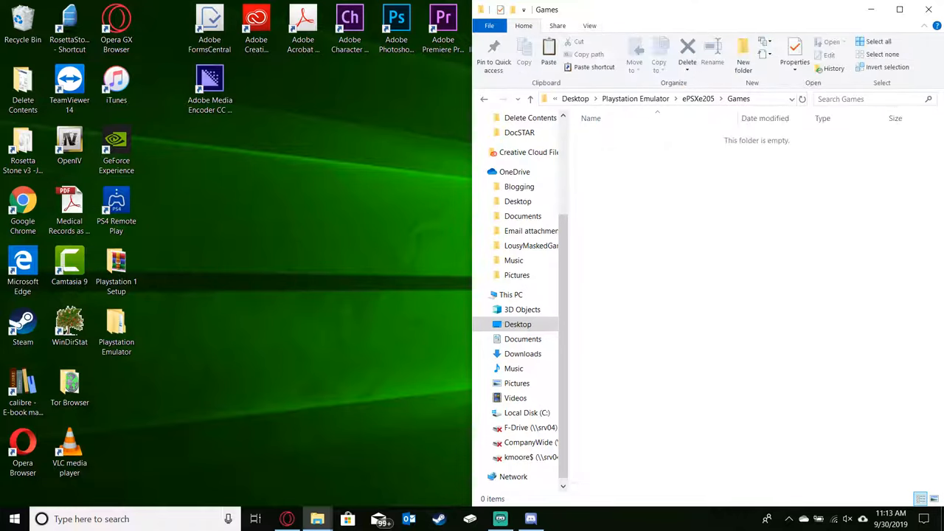
{"action": "left_click", "coordinate": [115, 268]}
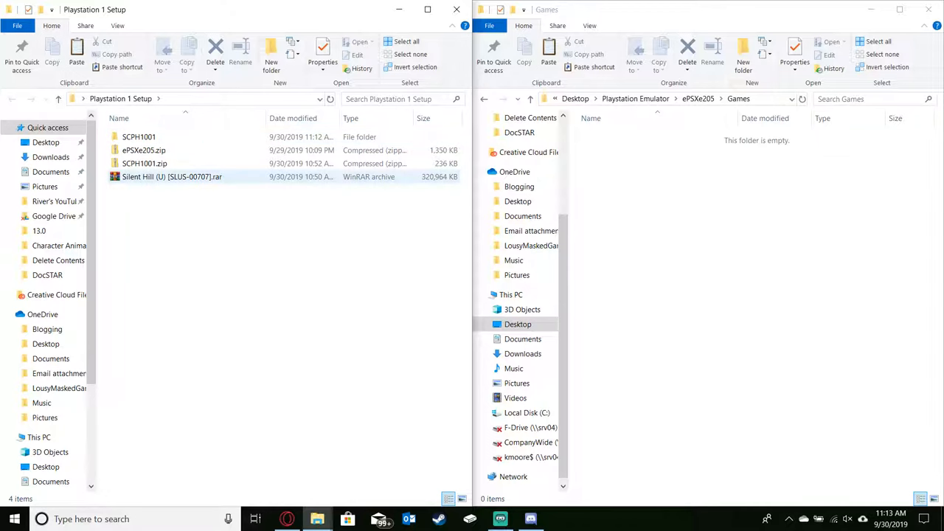
{"action": "mouse_move", "coordinate": [171, 177]}
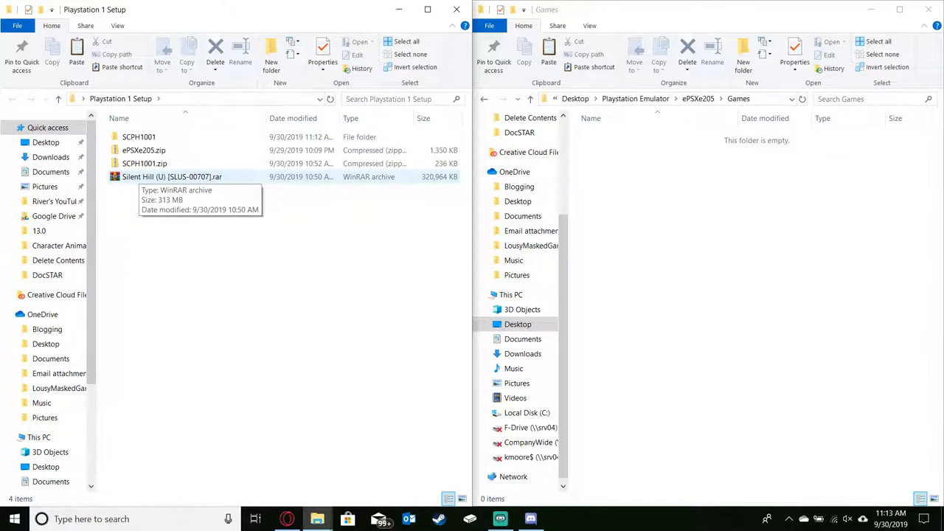
Extract the Silent Hill .rar disc image into ePSXe205\Games with WinRAR.
{"action": "left_click", "coordinate": [171, 177]}
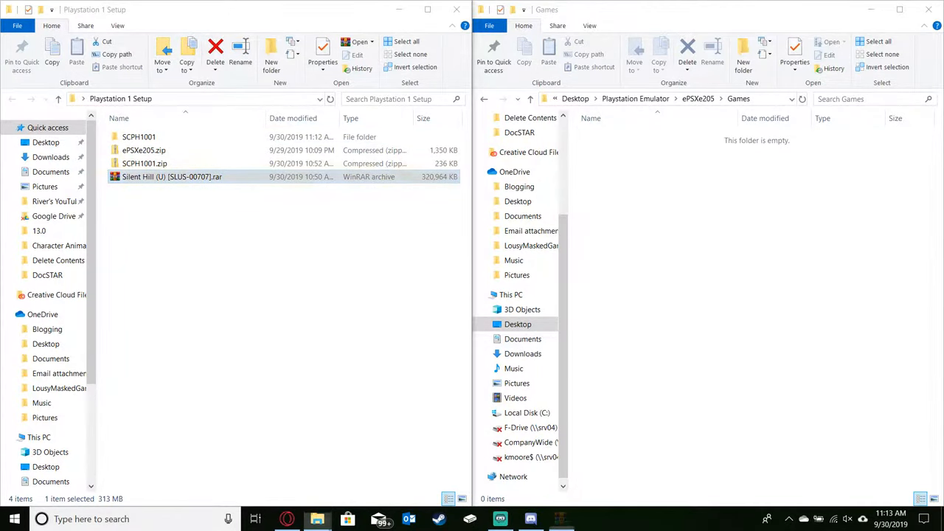
{"action": "double_click", "coordinate": [171, 177]}
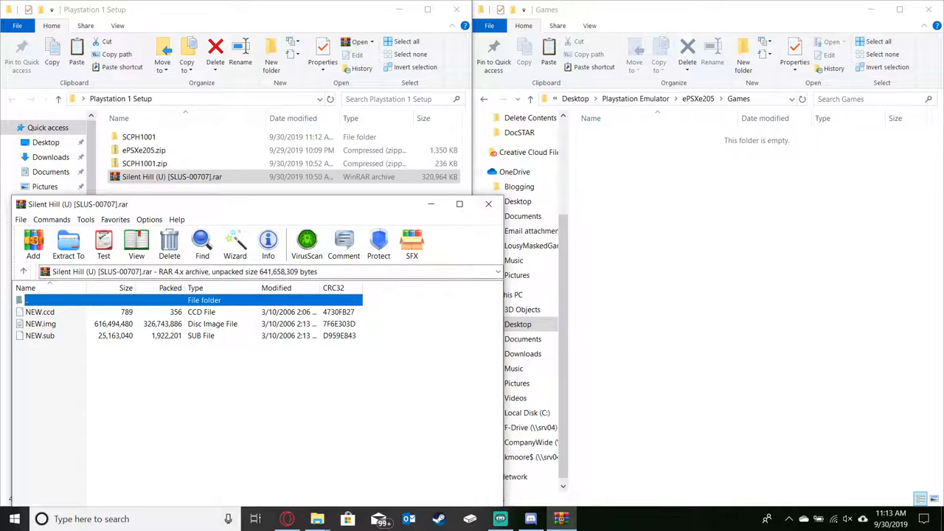
{"action": "mouse_move", "coordinate": [67, 244]}
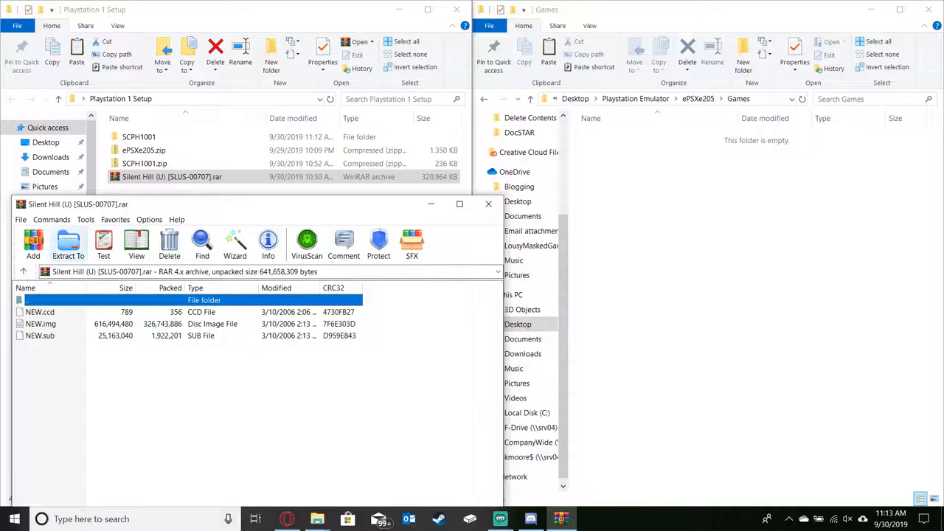
{"action": "left_click", "coordinate": [68, 243]}
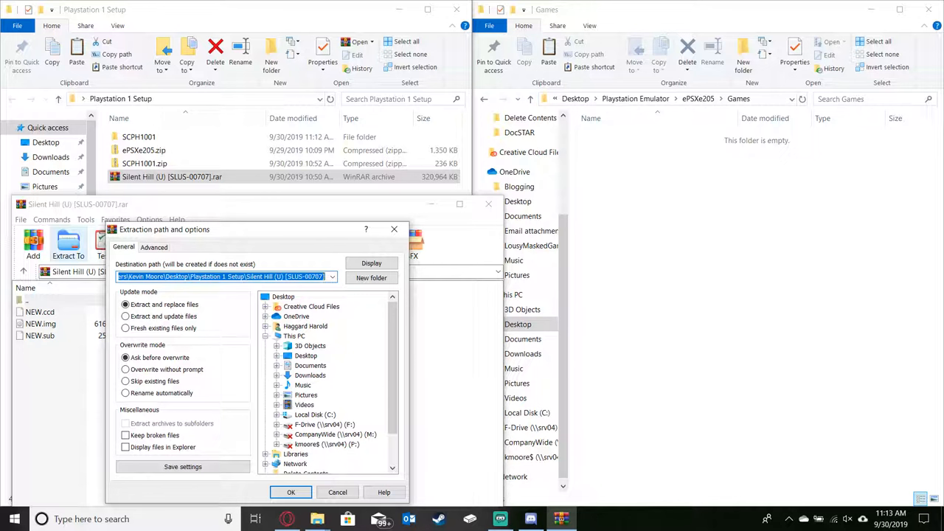
{"action": "left_click", "coordinate": [291, 493]}
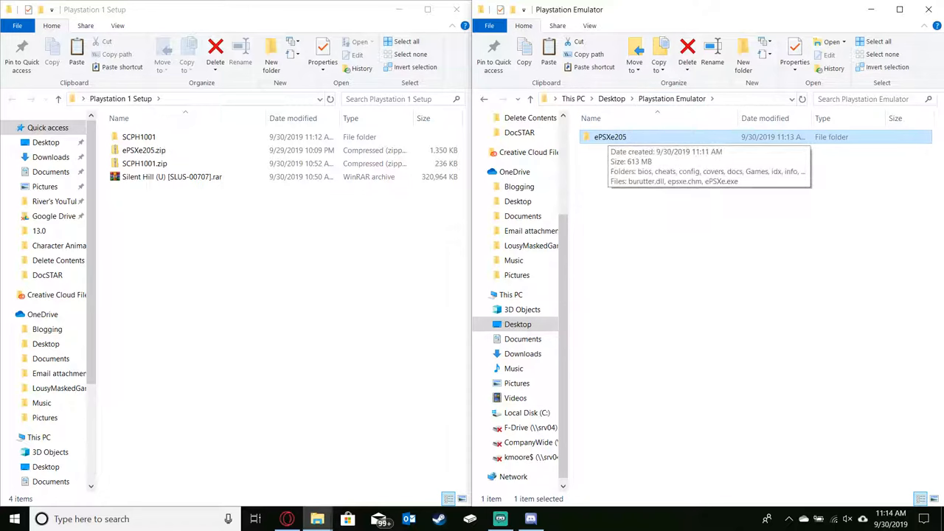
Check the Games folder inside ePSXe205, then close the Explorer windows.
{"action": "double_click", "coordinate": [610, 136]}
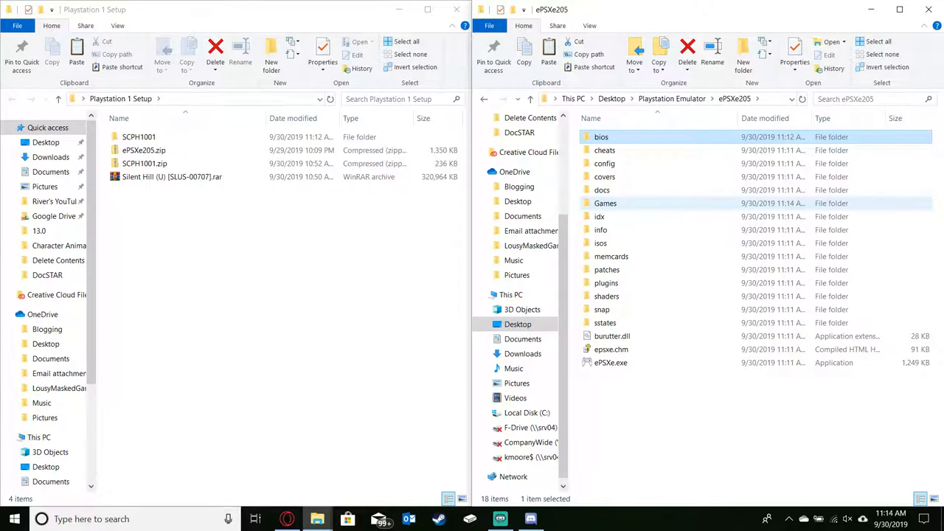
{"action": "double_click", "coordinate": [605, 203]}
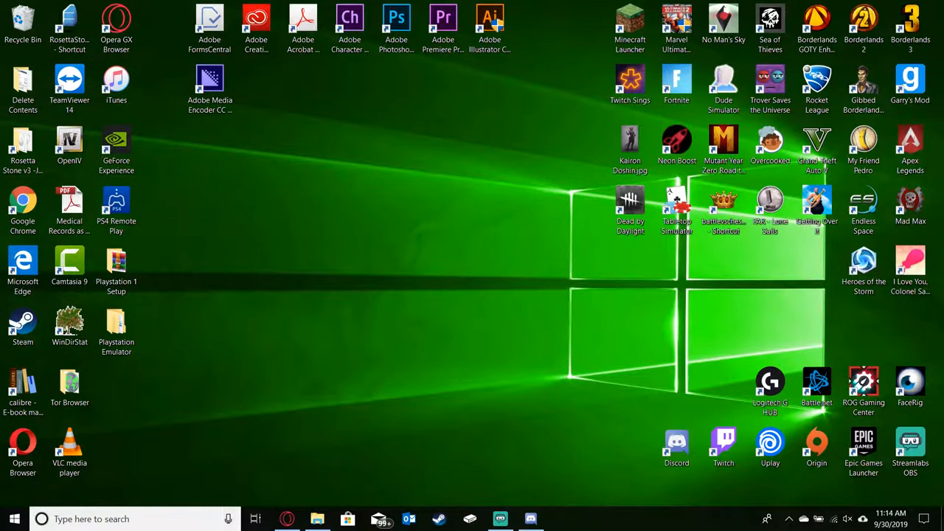
Launch ePSXe.exe from Playstation Emulator\ePSXe205.
{"action": "left_click", "coordinate": [115, 325]}
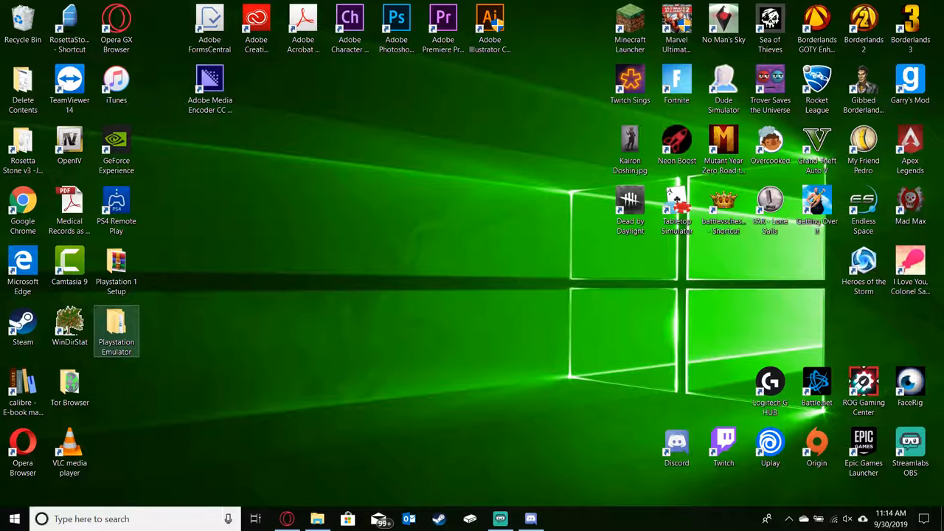
{"action": "double_click", "coordinate": [115, 327]}
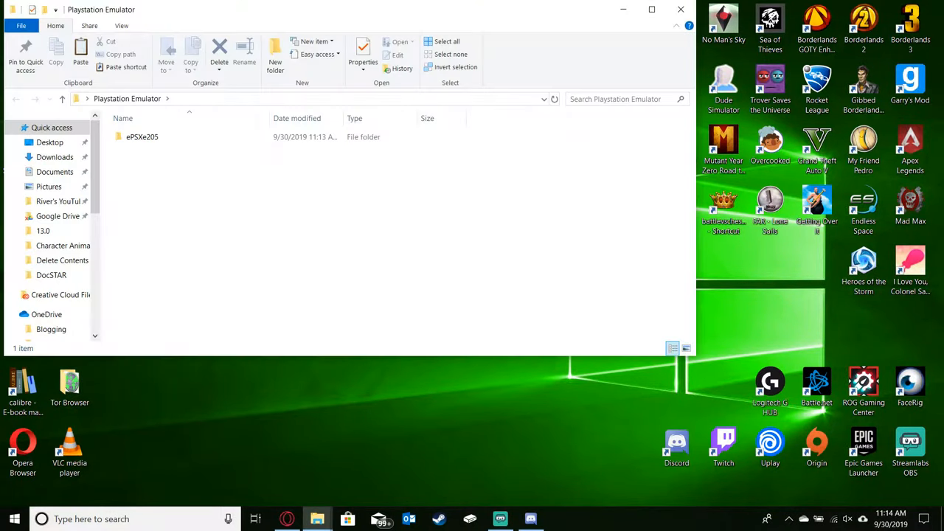
{"action": "double_click", "coordinate": [142, 136]}
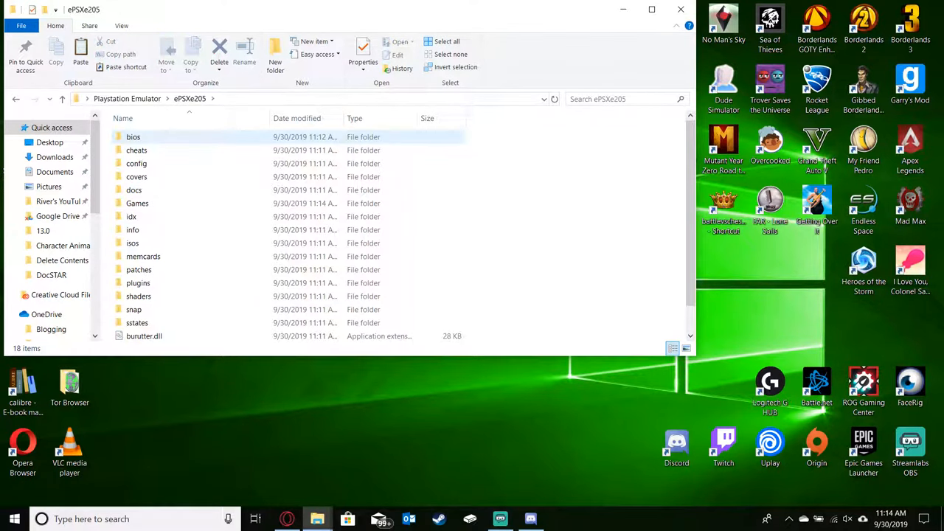
{"action": "scroll", "scroll_direction": "down", "scroll_amount": 3}
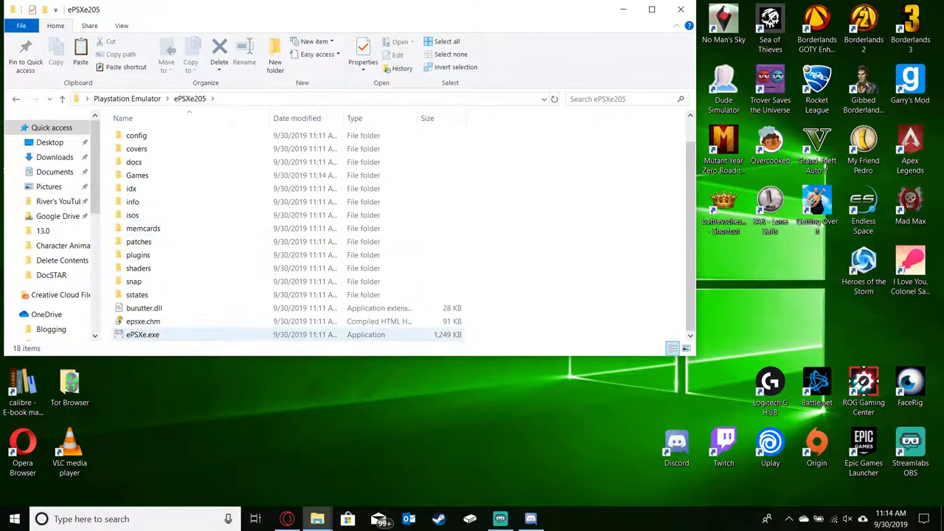
{"action": "mouse_move", "coordinate": [141, 334]}
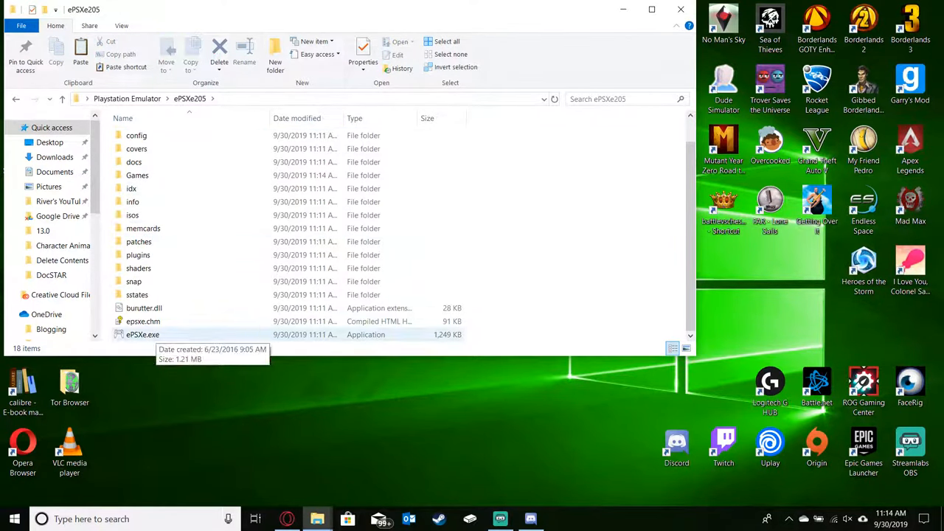
{"action": "left_click", "coordinate": [142, 333]}
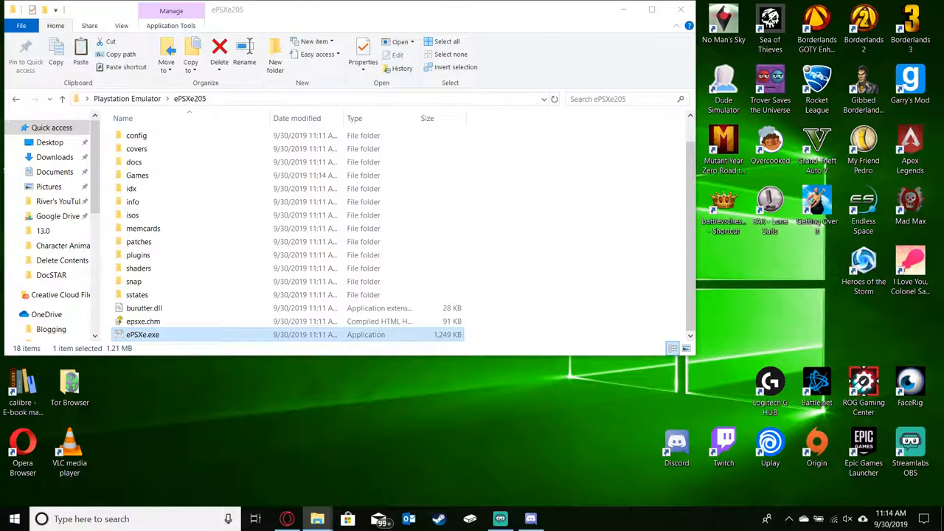
{"action": "double_click", "coordinate": [141, 333]}
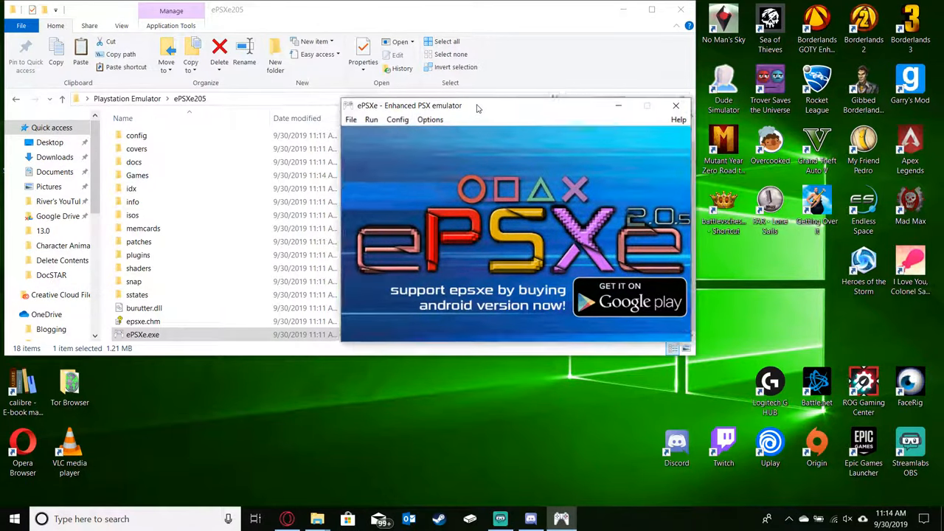
Start the Wizard Guide from the Config menu.
{"action": "left_click", "coordinate": [224, 77]}
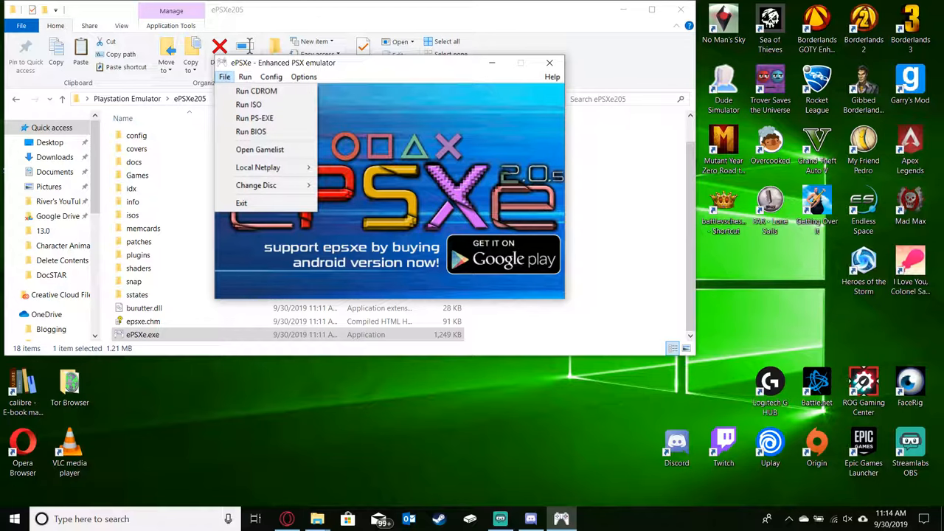
{"action": "left_click", "coordinate": [272, 76]}
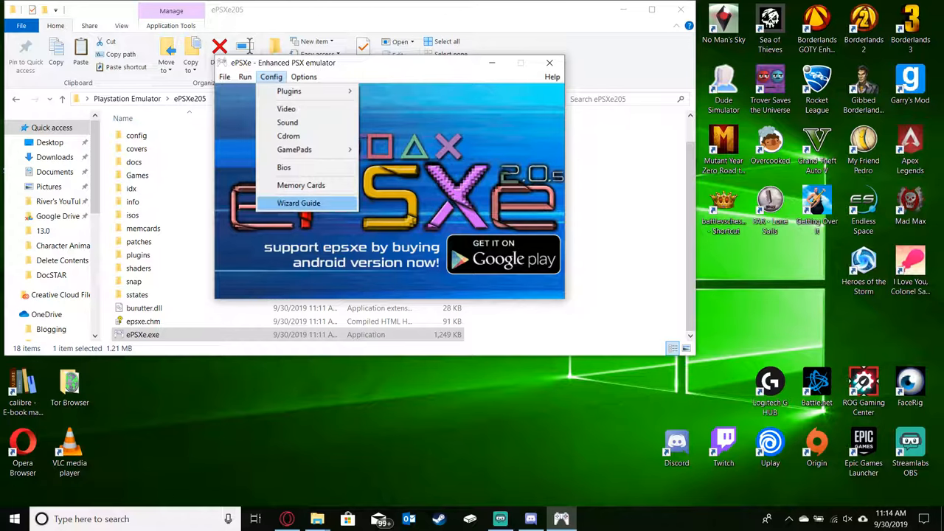
{"action": "left_click", "coordinate": [298, 203]}
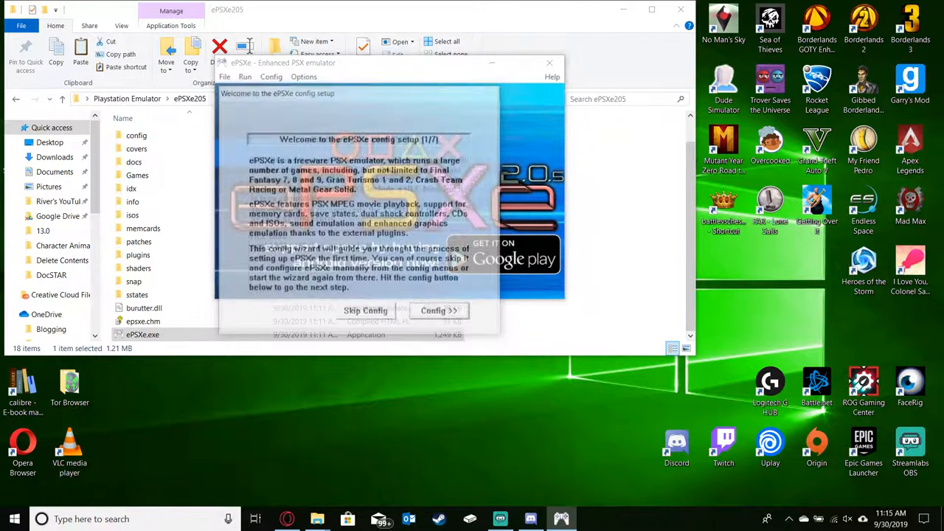
Select the scph1001 - US (Recommended) BIOS and continue to video plugin setup.
{"action": "left_click", "coordinate": [438, 310]}
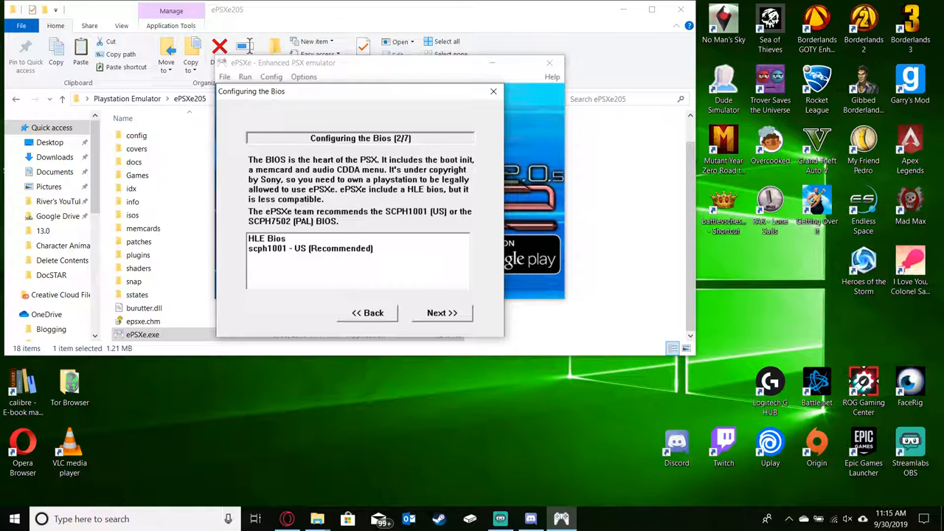
{"action": "left_click", "coordinate": [310, 248]}
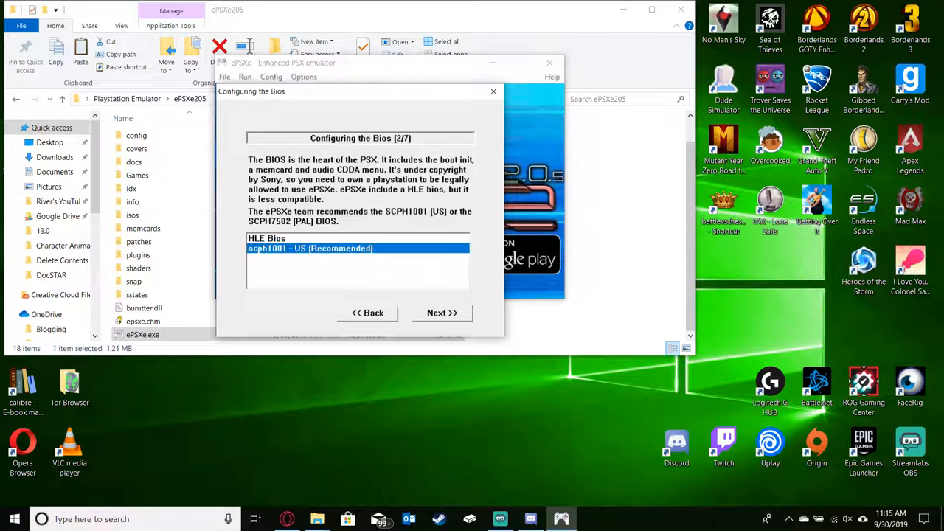
{"action": "left_click", "coordinate": [442, 313]}
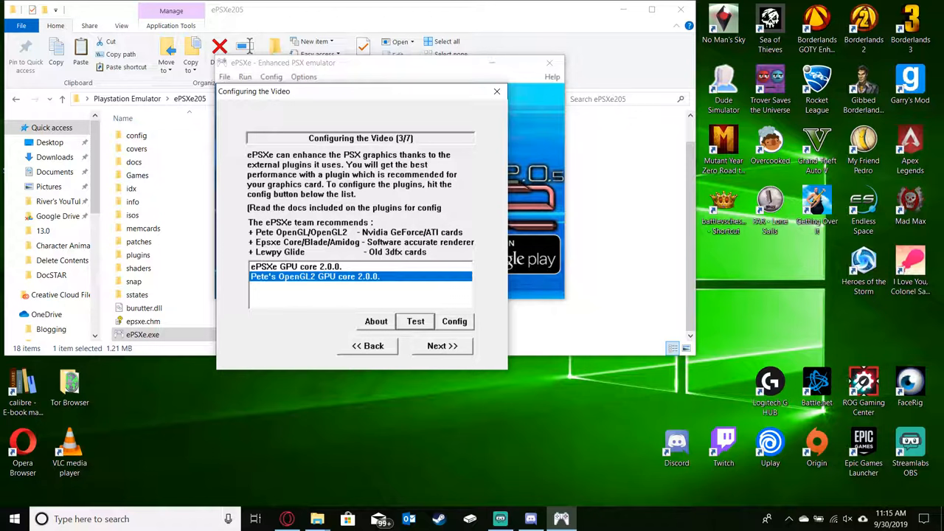
Accept the default video, sound and CD-ROM plugins to reach the gamepad step.
{"action": "left_click", "coordinate": [442, 345]}
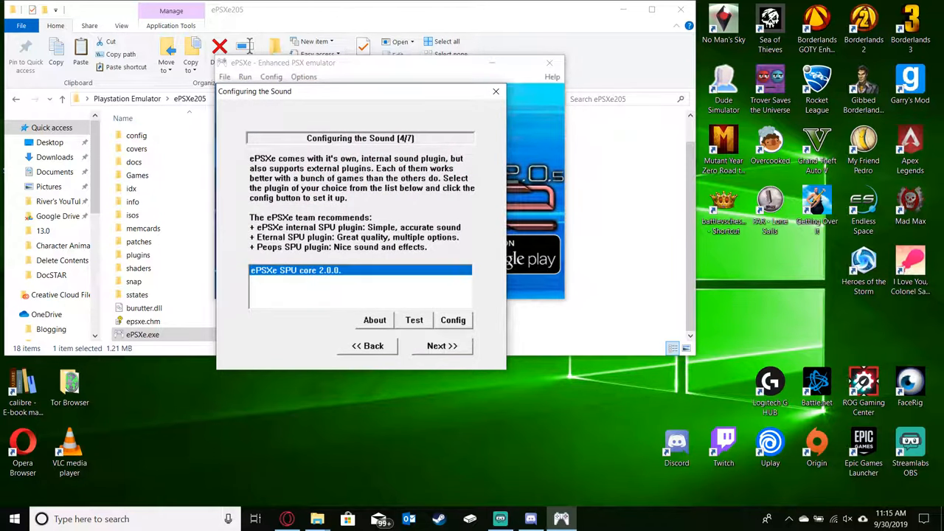
{"action": "left_click", "coordinate": [442, 345]}
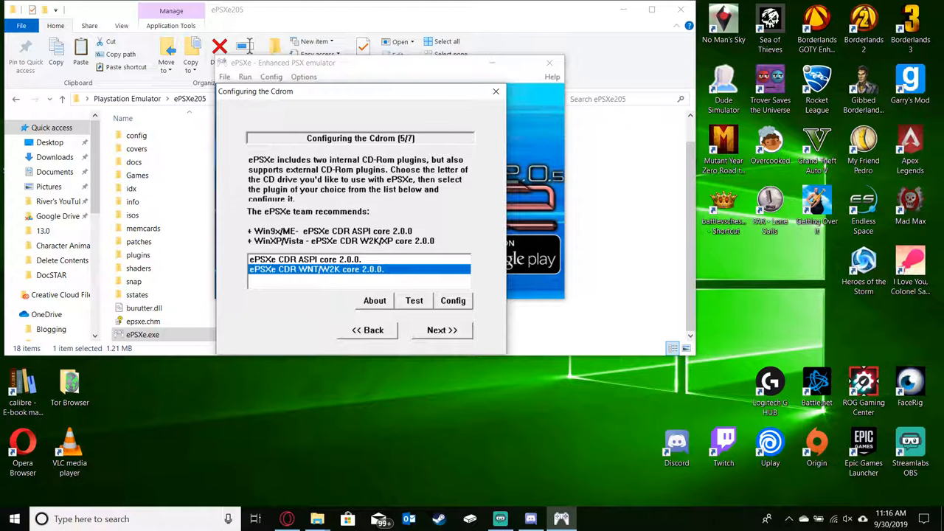
{"action": "left_click", "coordinate": [442, 331]}
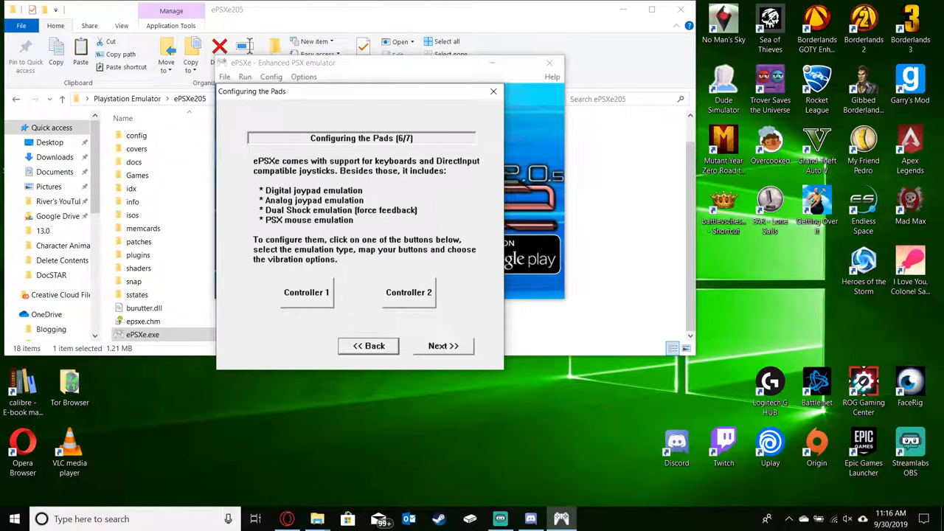
Review and accept Controller 1's gamepad mapping, then reach the wizard's final page.
{"action": "left_click", "coordinate": [307, 291]}
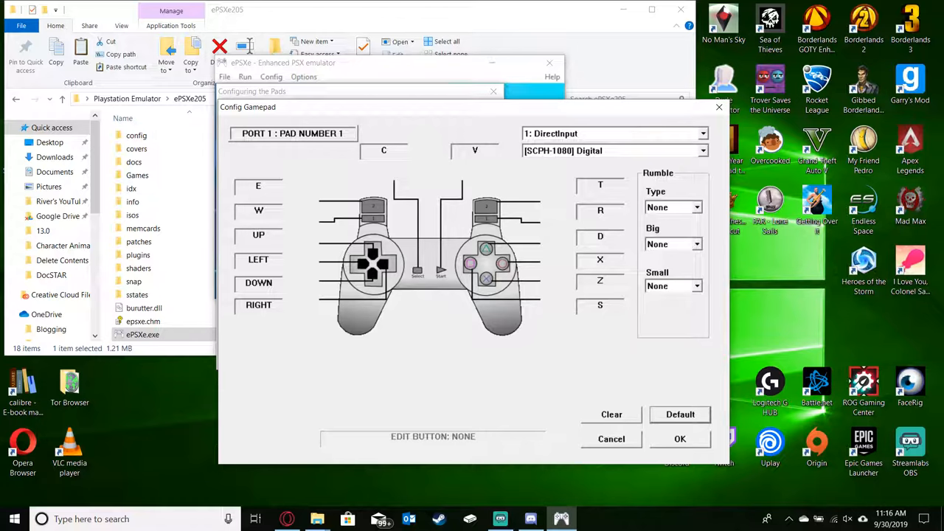
{"action": "left_click", "coordinate": [258, 186]}
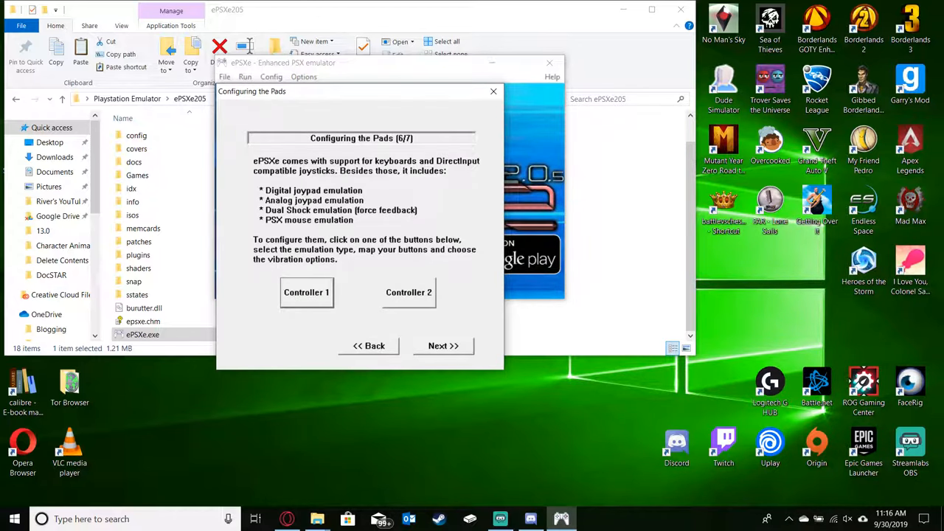
{"action": "left_click", "coordinate": [443, 345]}
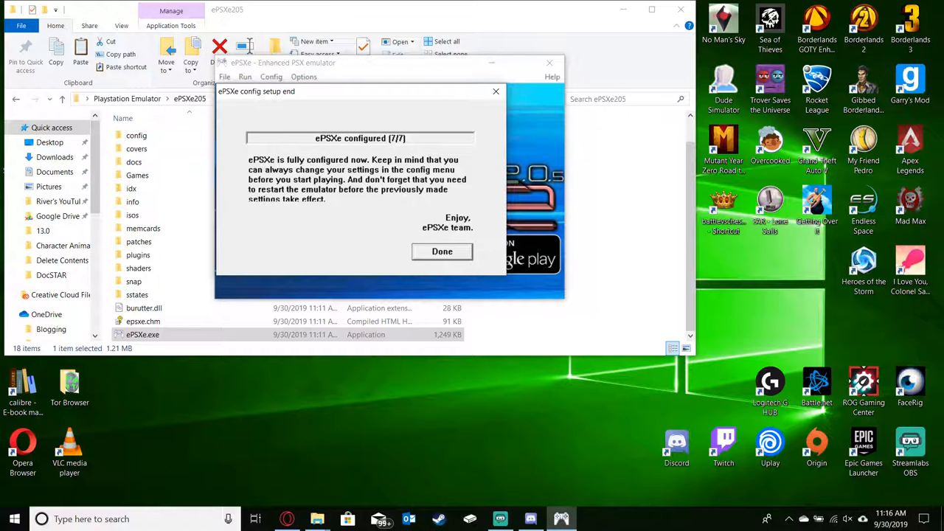
Finish the wizard and choose File > Run ISO to bring up the Open PSX ISO dialog.
{"action": "left_click", "coordinate": [443, 251]}
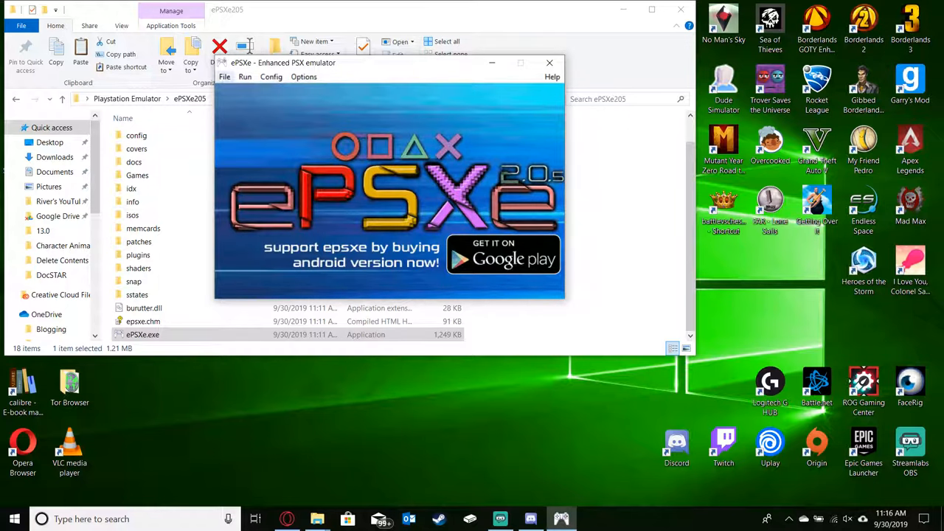
{"action": "left_click", "coordinate": [224, 77]}
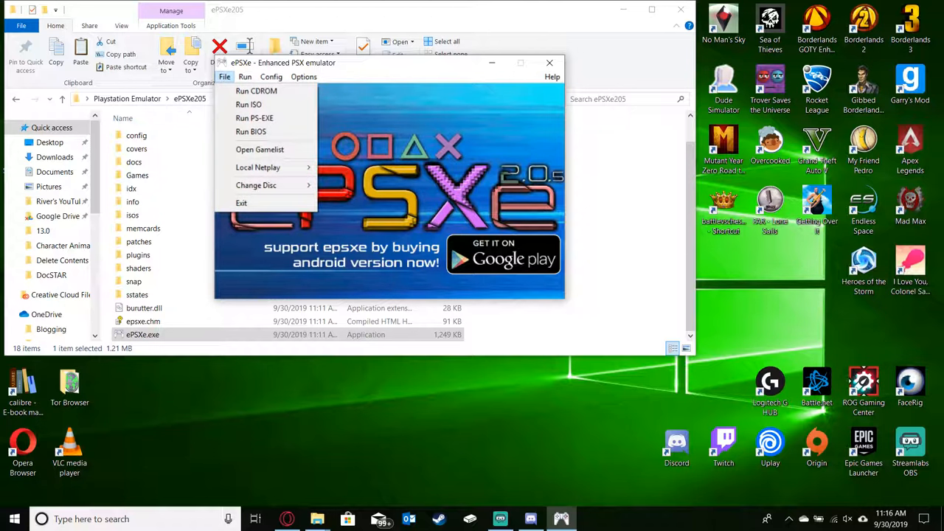
{"action": "mouse_move", "coordinate": [248, 103]}
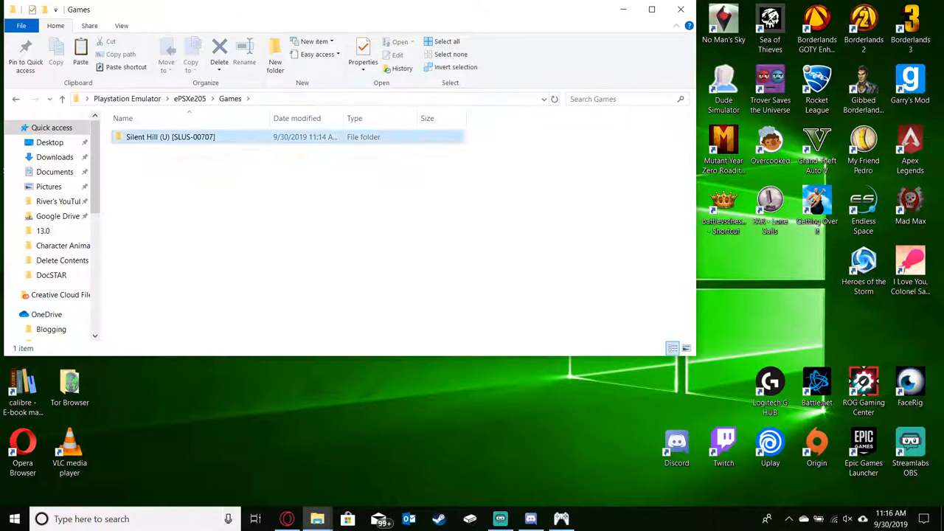
{"action": "double_click", "coordinate": [171, 136]}
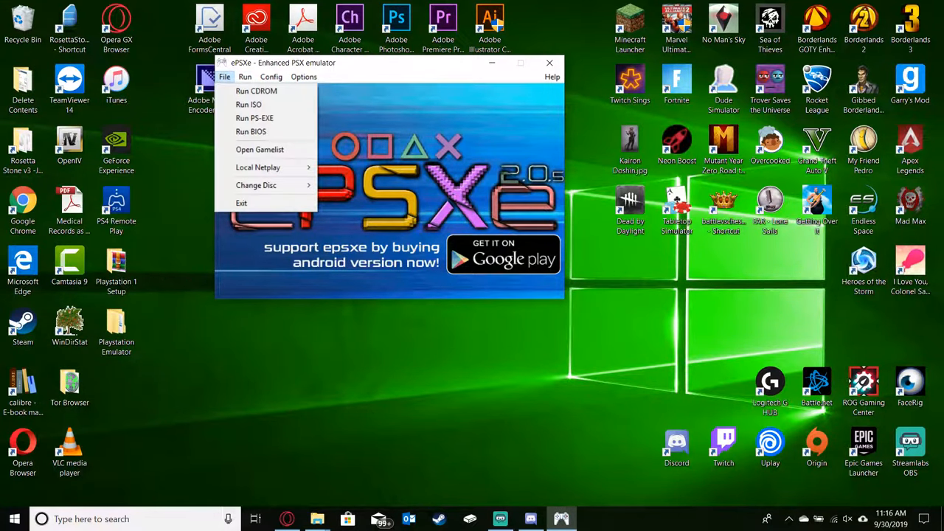
{"action": "left_click", "coordinate": [247, 104]}
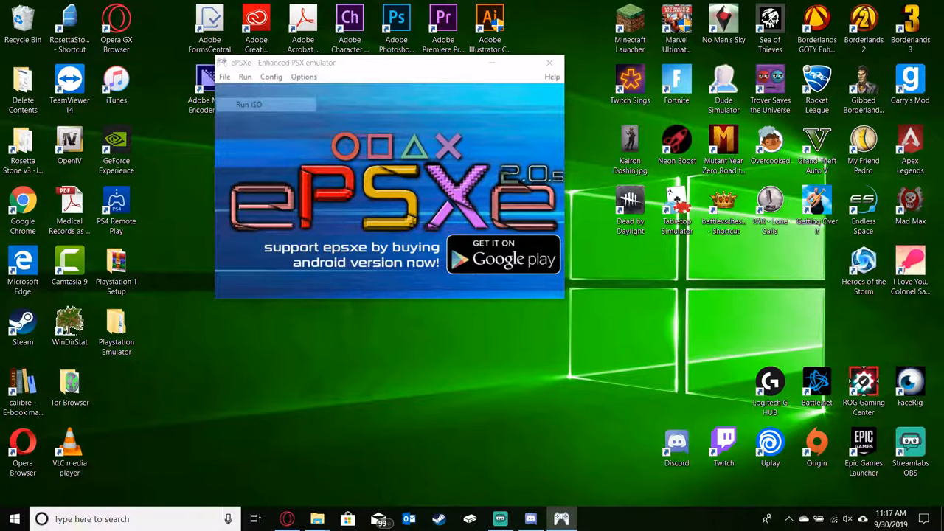
{"action": "left_click", "coordinate": [248, 104]}
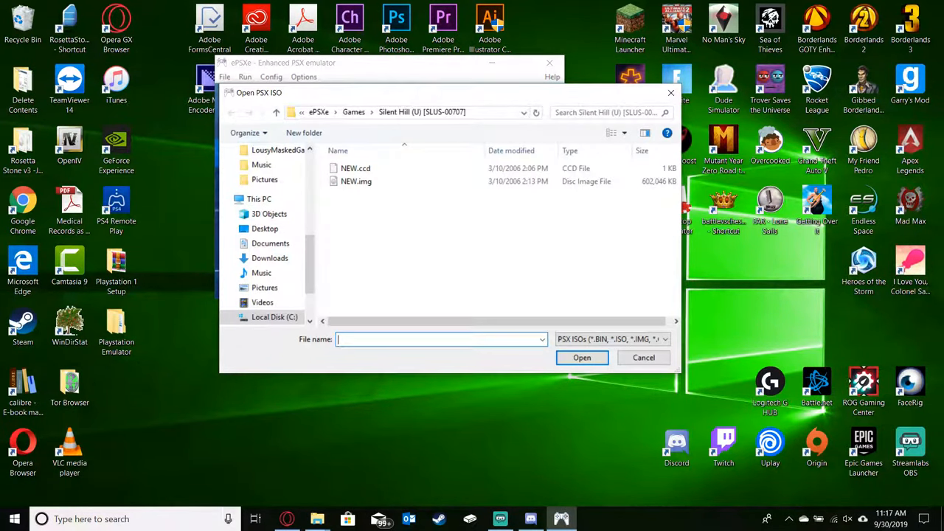
{"action": "mouse_move", "coordinate": [357, 182]}
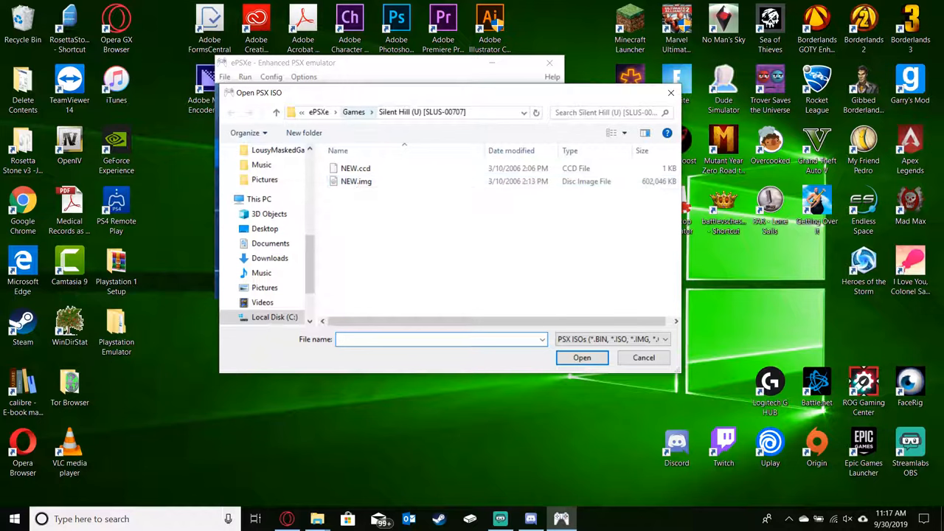
Browse to ePSXe > Games > Silent Hill (U) [SLUS-00707] and select a disc file.
{"action": "left_click", "coordinate": [439, 339]}
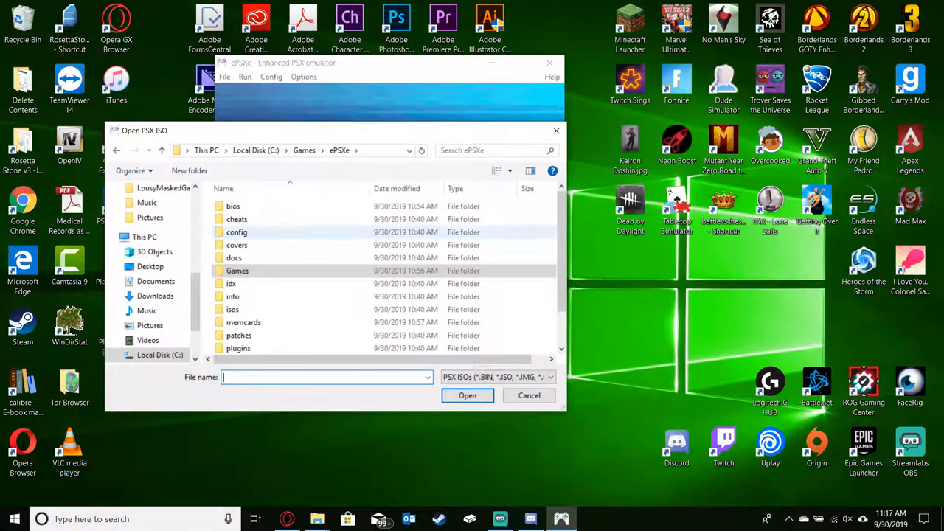
{"action": "double_click", "coordinate": [237, 270]}
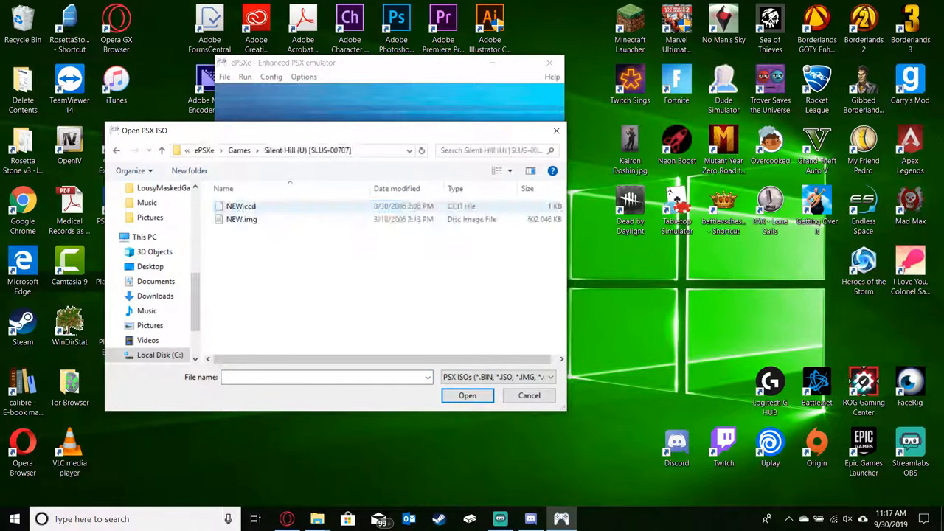
{"action": "left_click", "coordinate": [466, 395]}
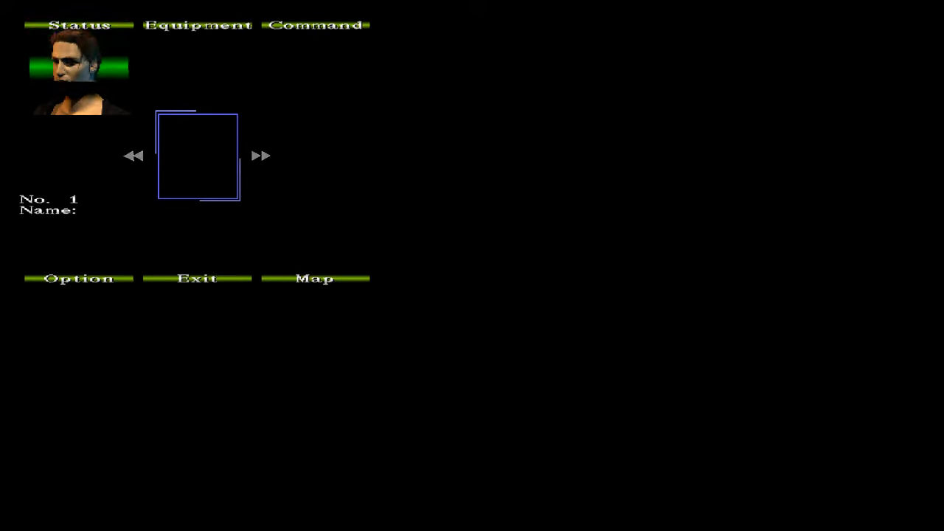